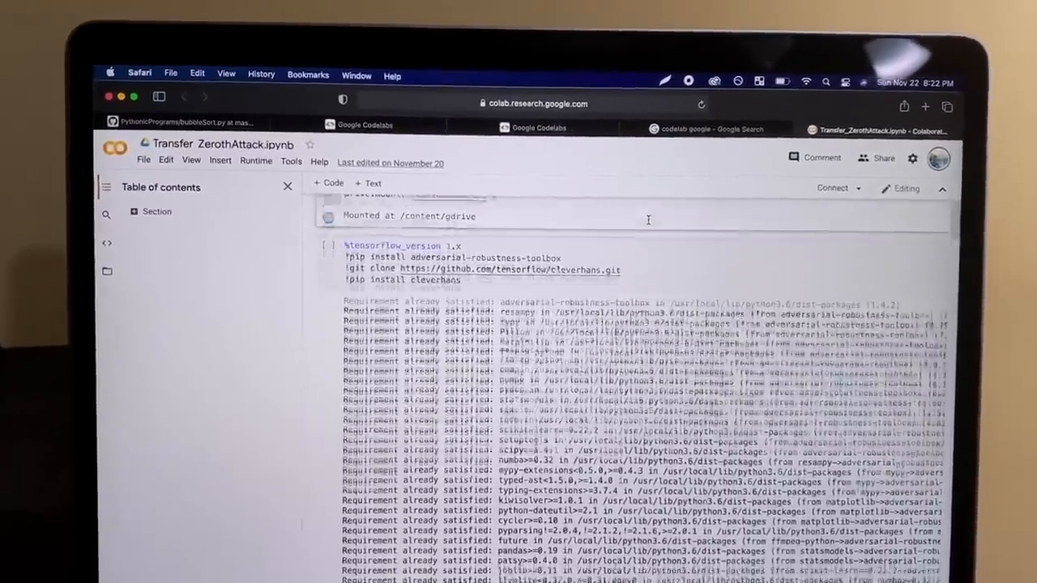
scroll("down", 3)
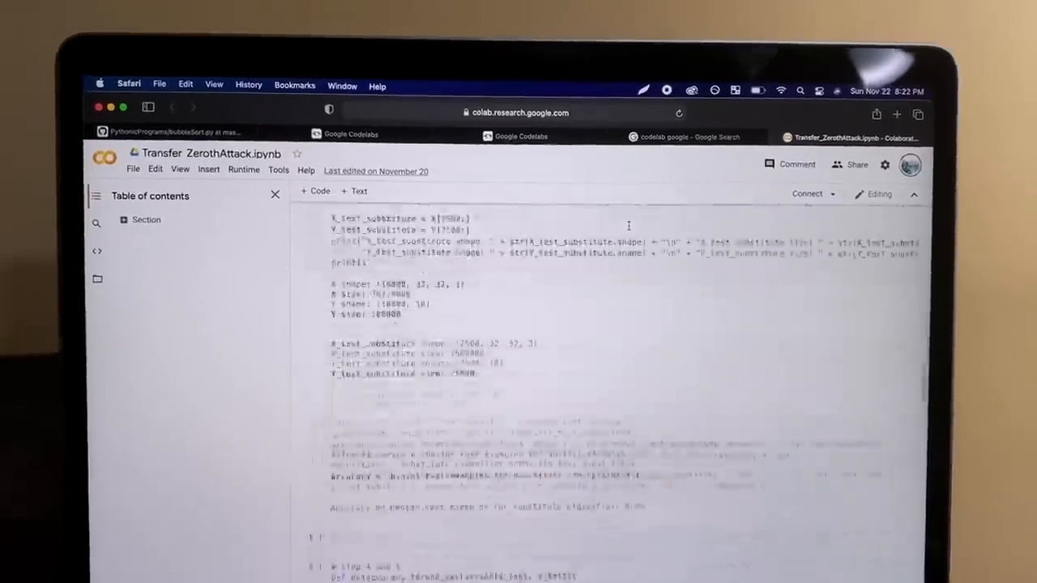